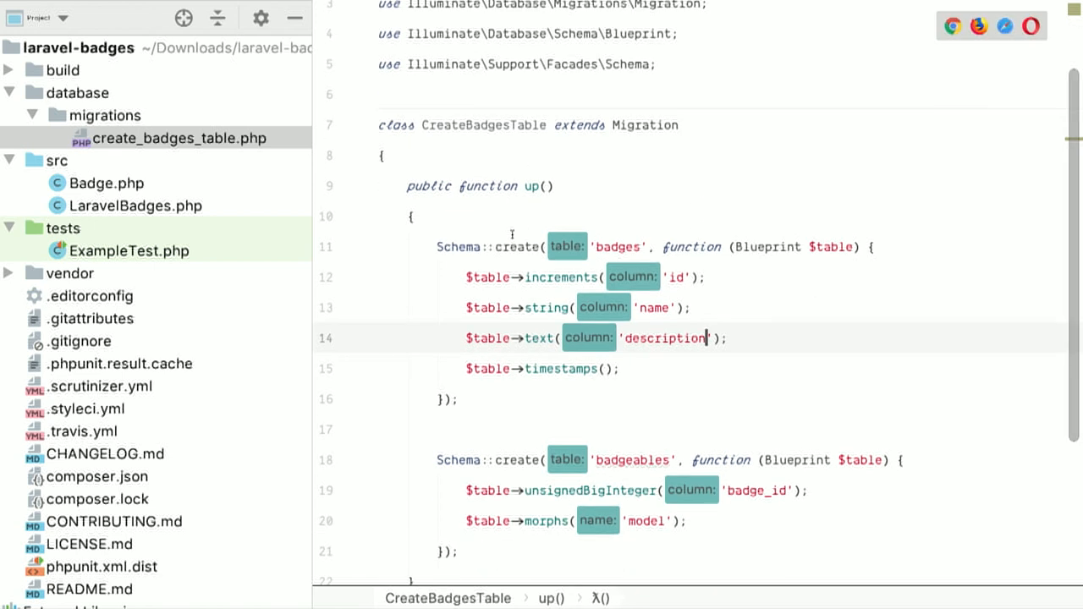
- Open tests/ExampleTest.php from the Project tool window
{"action": "left_click", "coordinate": [131, 251]}
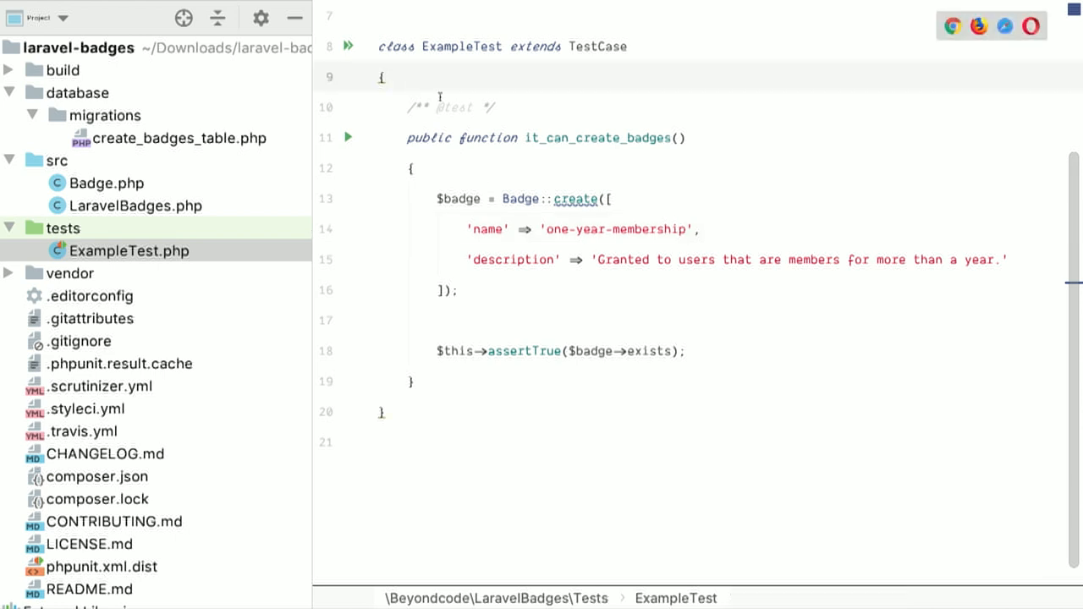
- Add setUp() calling parent::setUp(), requiring the create_badges_table migration, and instantiating CreateBadgesTable
{"action": "key", "text": "enter"}
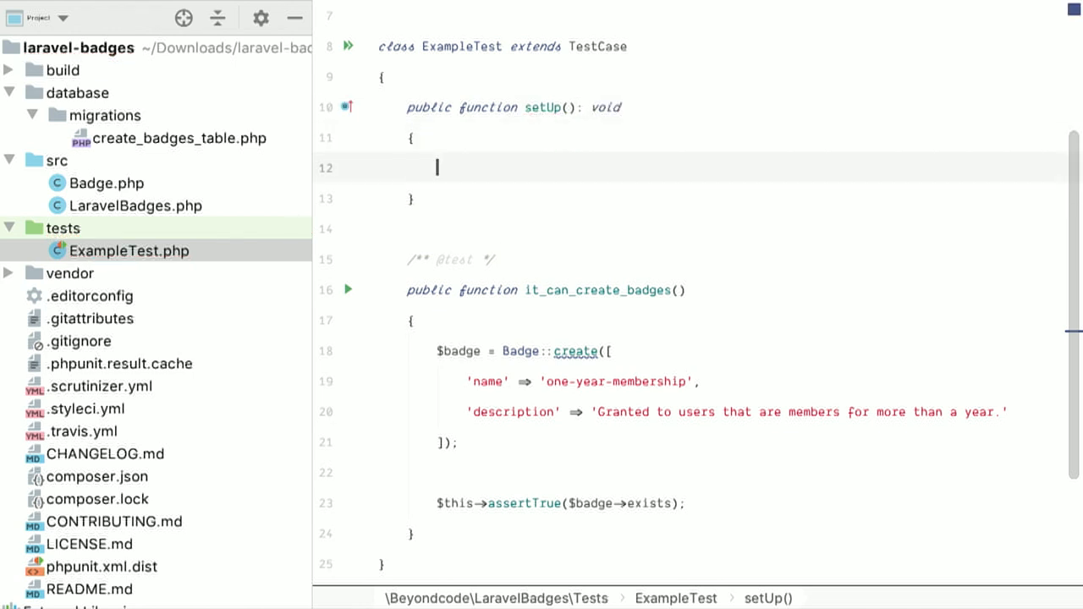
{"action": "type", "text": "parent::setUp();"}
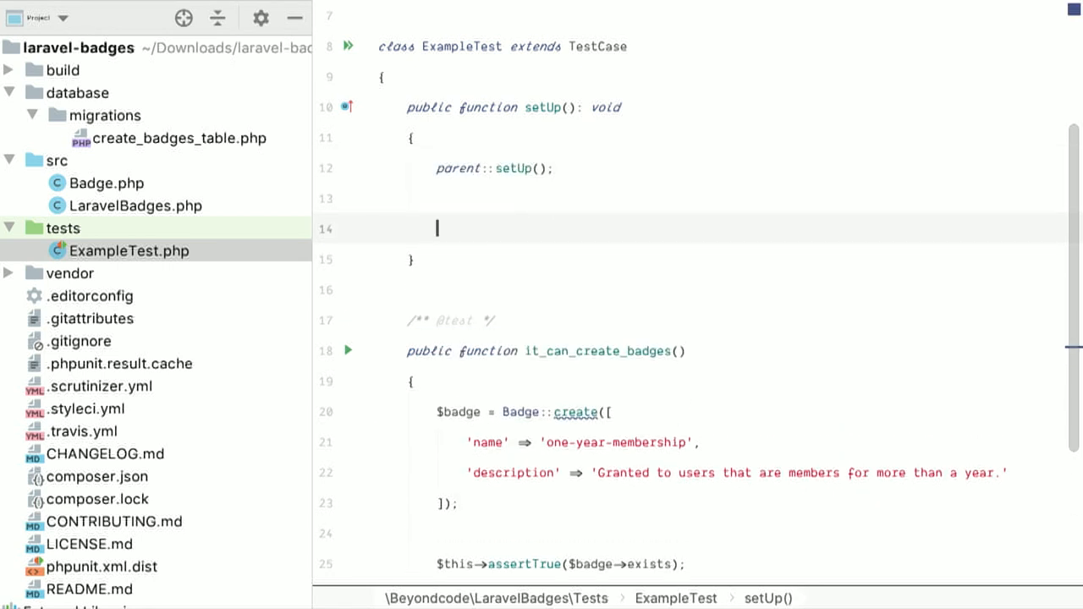
{"action": "type", "text": "require_once"}
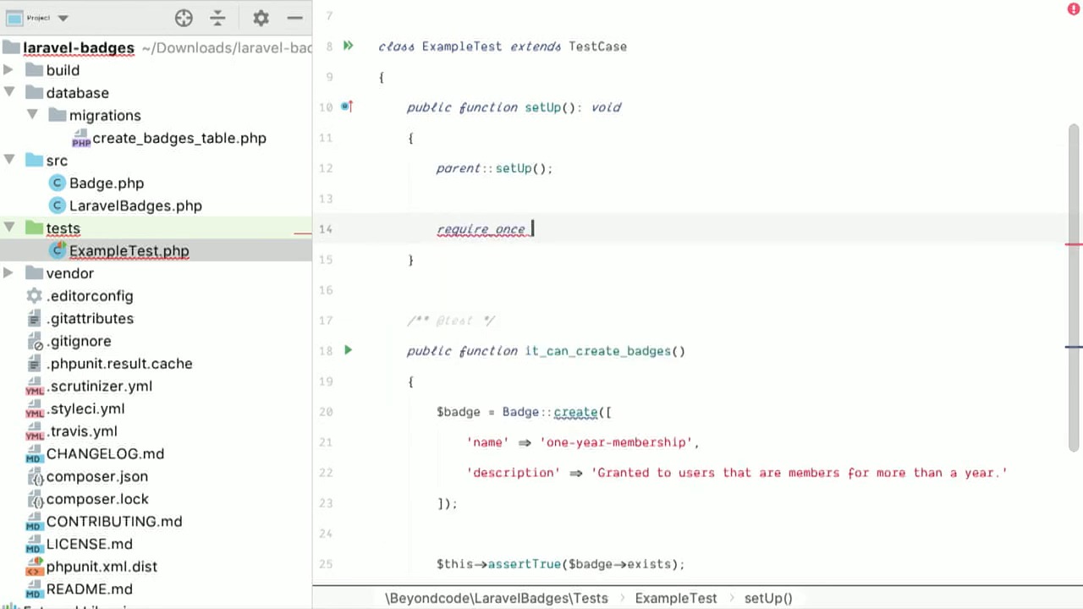
{"action": "type", "text": "__DIR__.'/"}
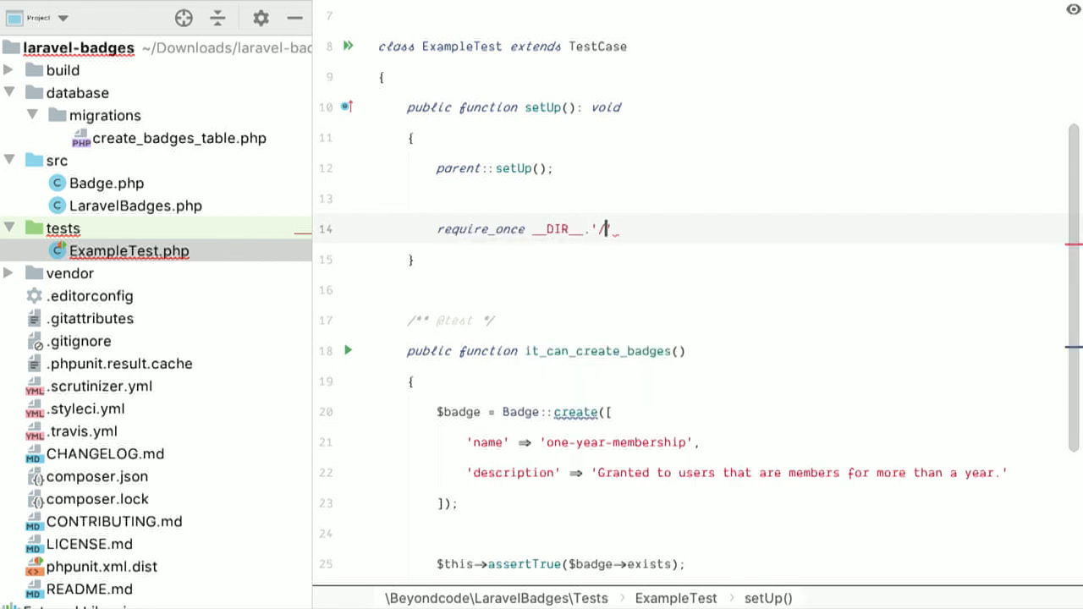
{"action": "type", "text": ".."}
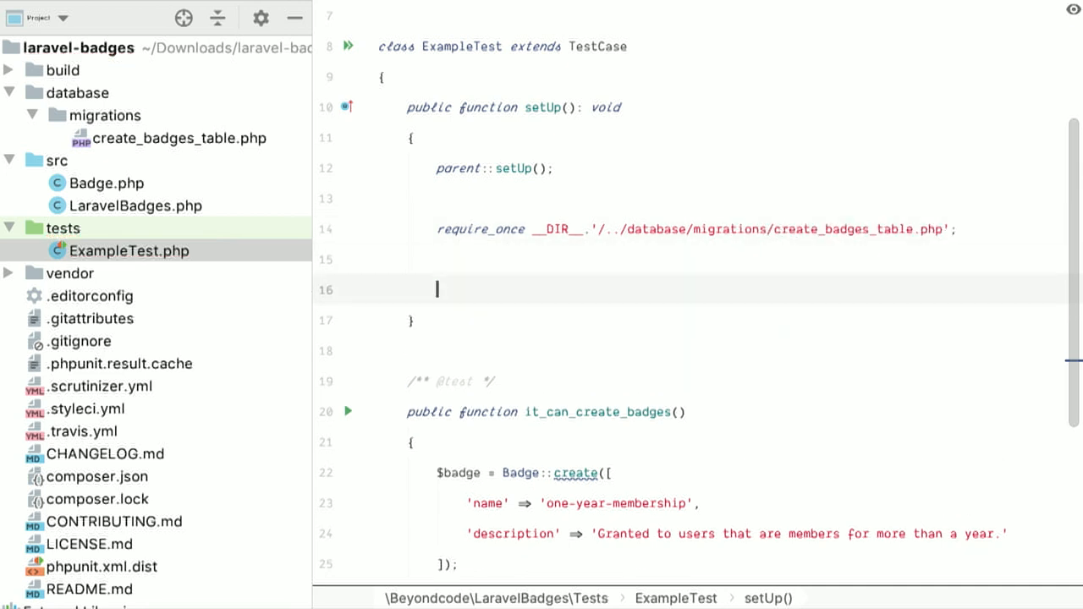
{"action": "type", "text": "(new CreateBadgesTable())->up();"}
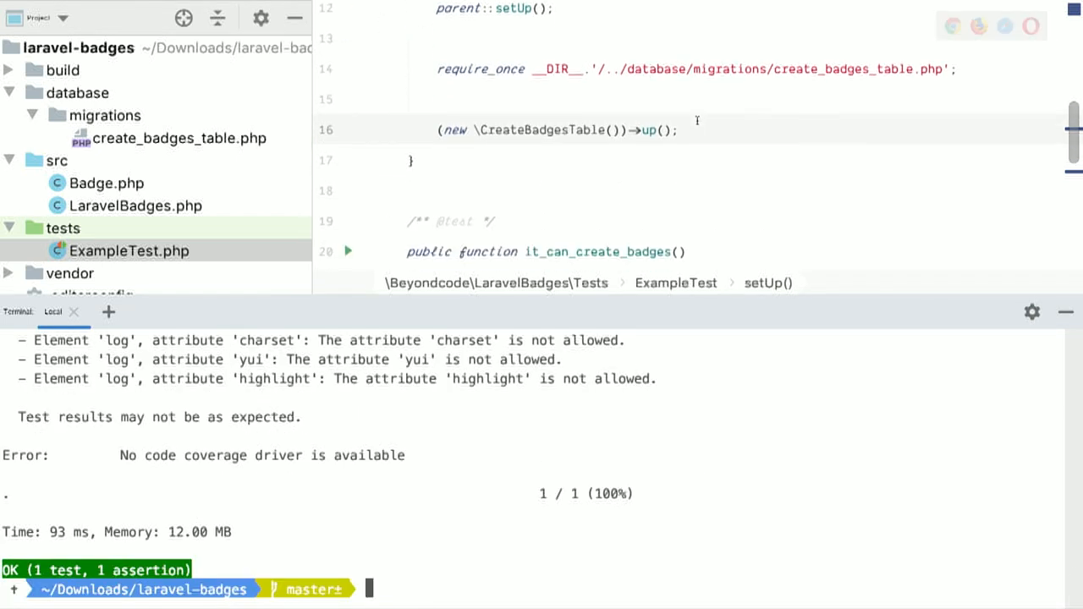
- Scroll down in the terminal to check the phpunit result: OK (1 test, 1 assertion)
{"action": "scroll", "scroll_direction": "down", "scroll_amount": 3}
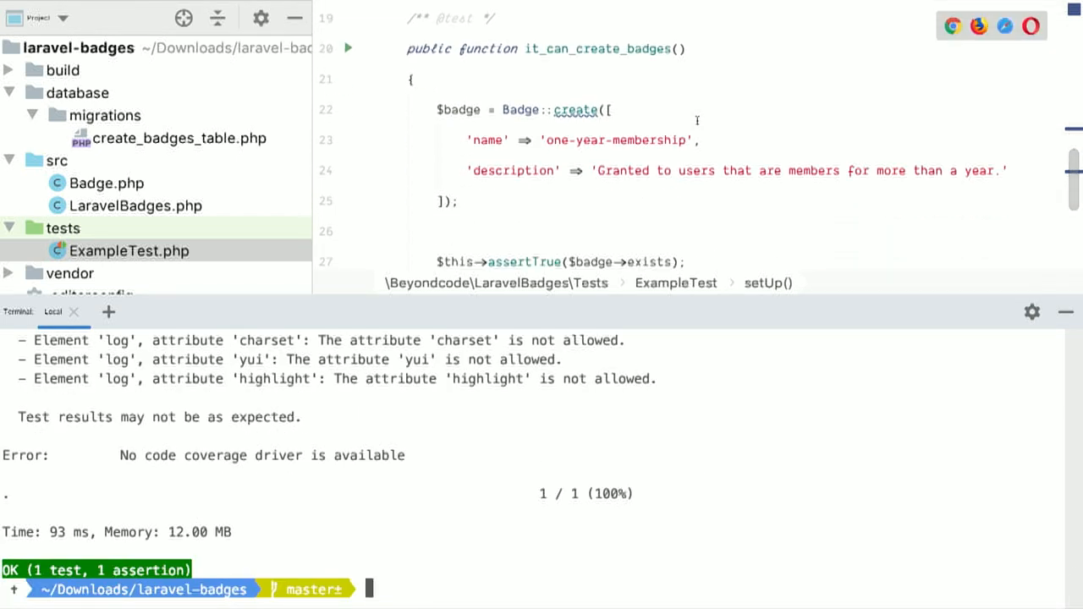